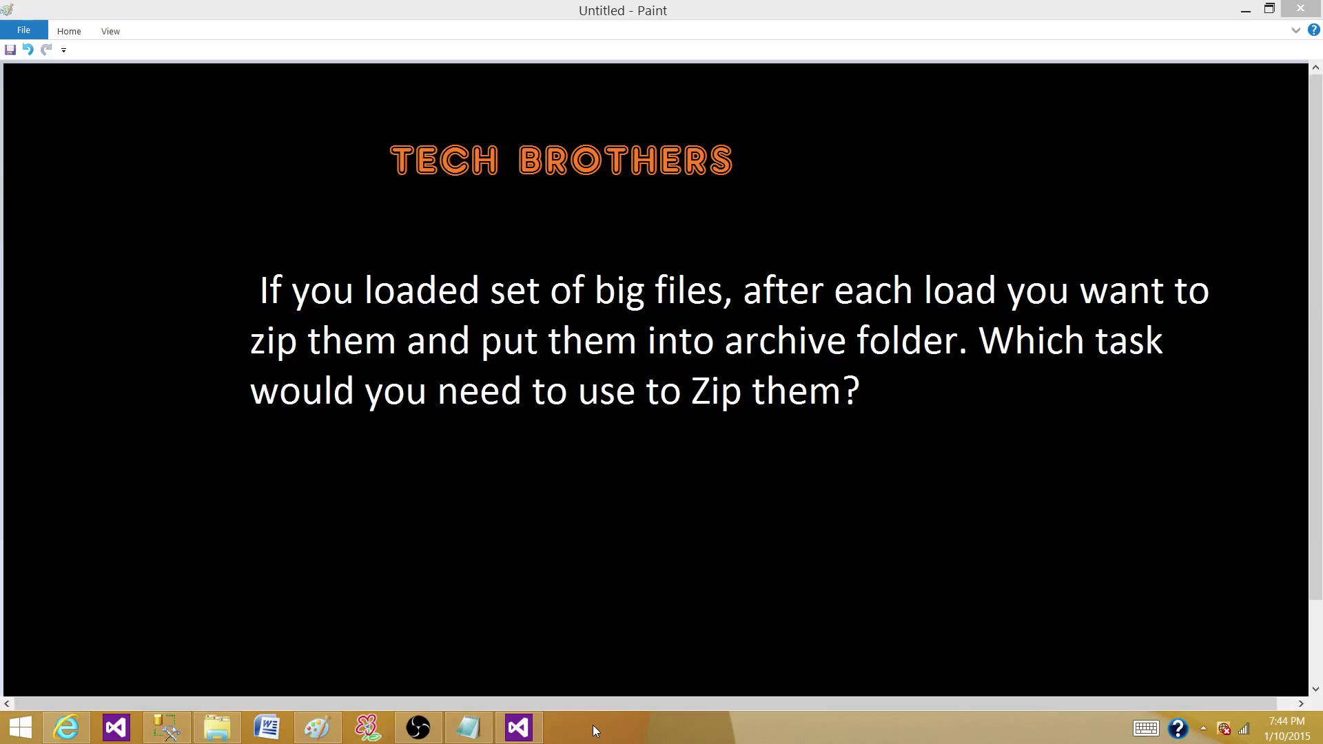
mouse_move(517, 728)
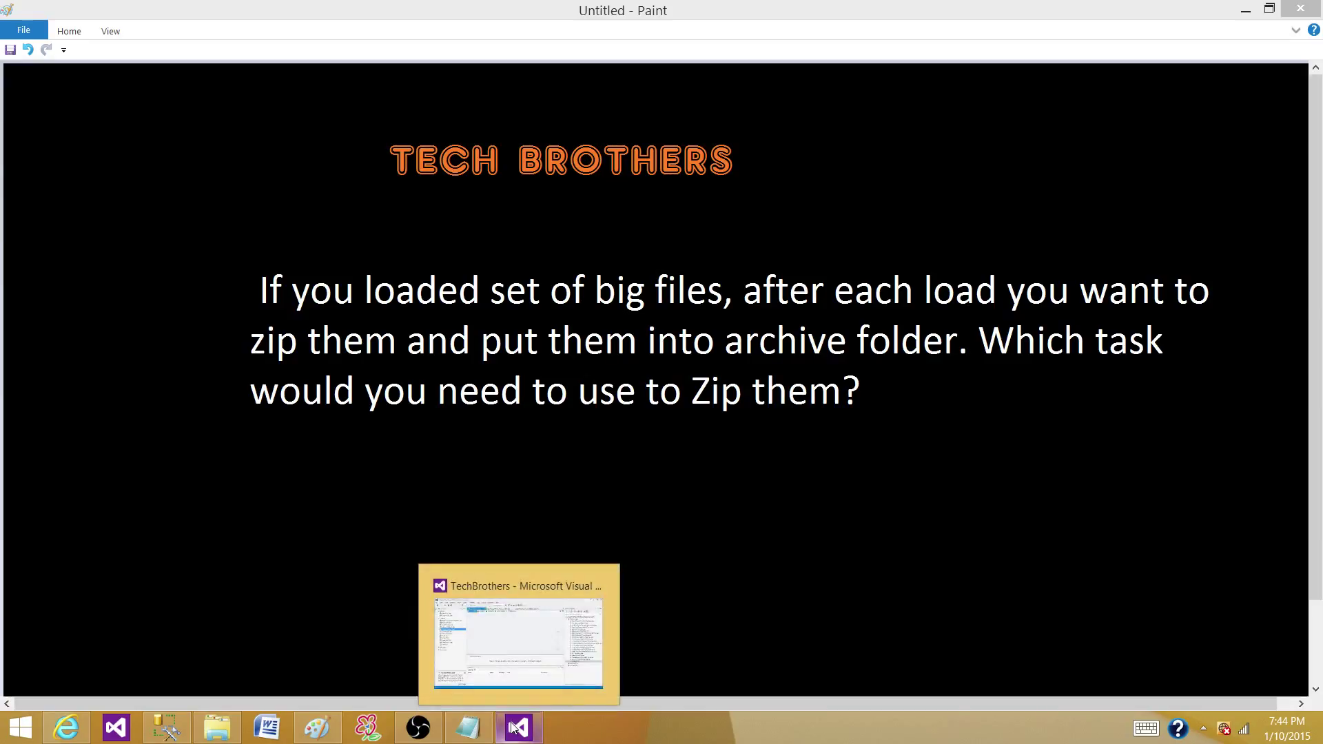
Drag an Execute Process Task from the SSIS Toolbox onto the Control Flow canvas.
click(517, 726)
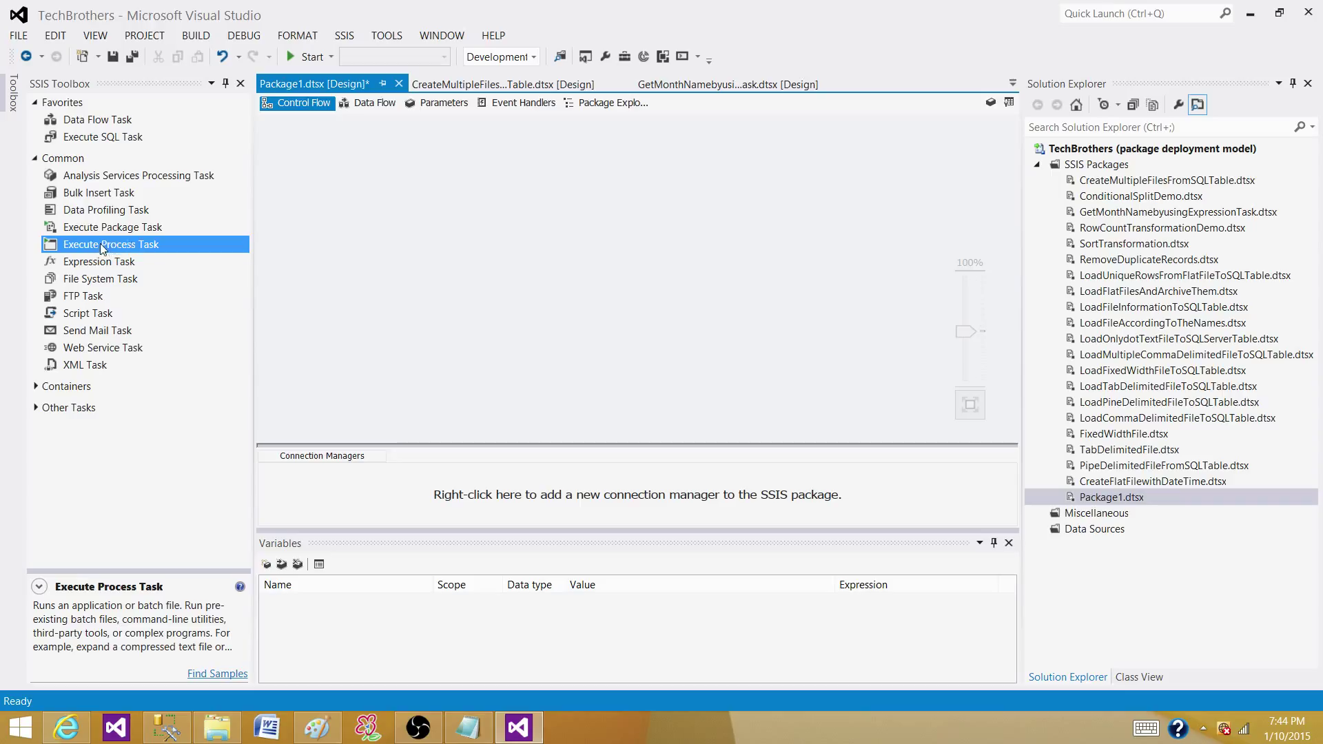
drag(110, 243, 576, 195)
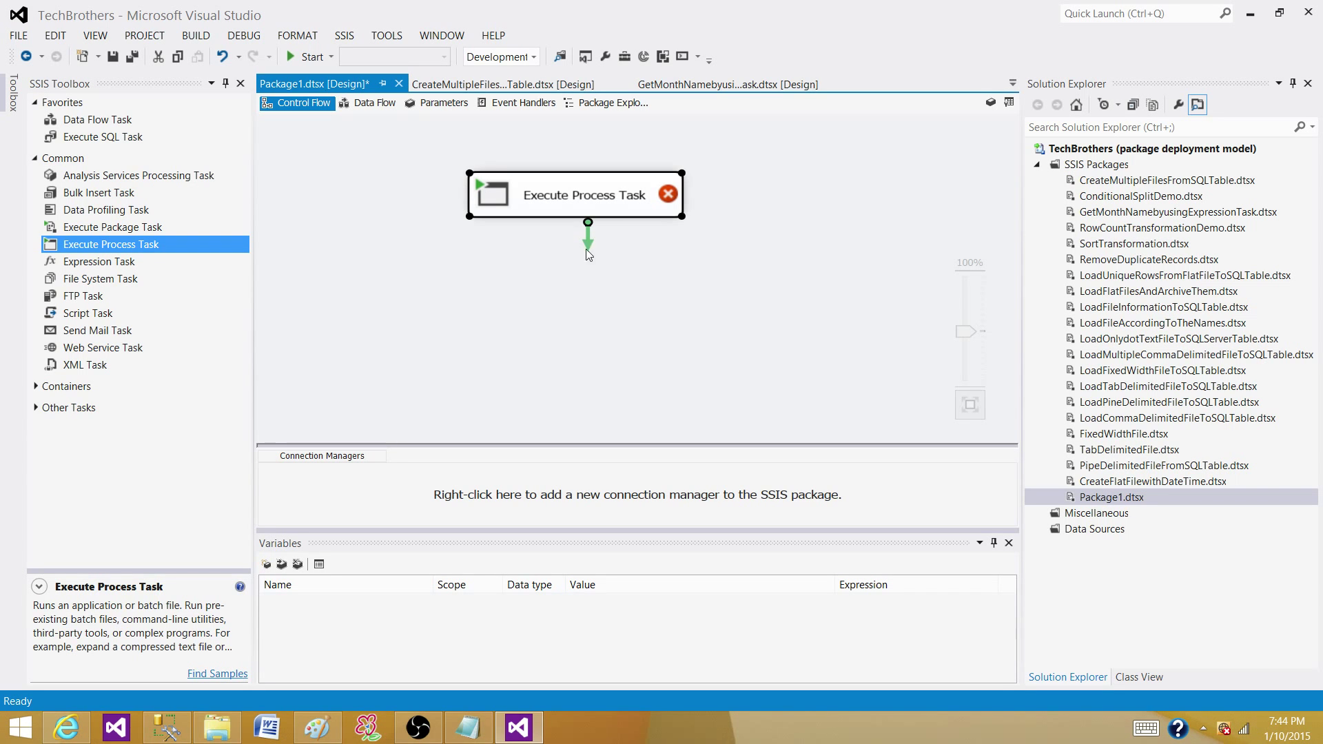
click(636, 237)
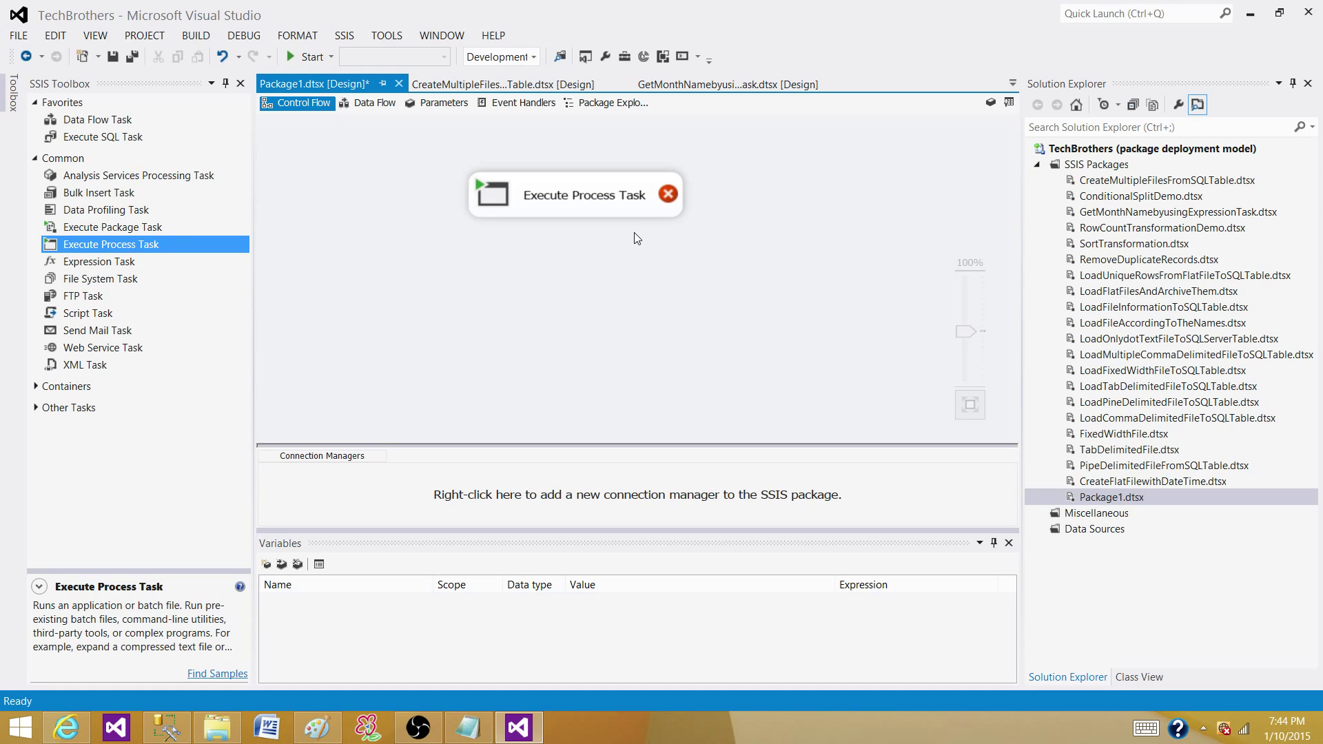
mouse_move(651, 234)
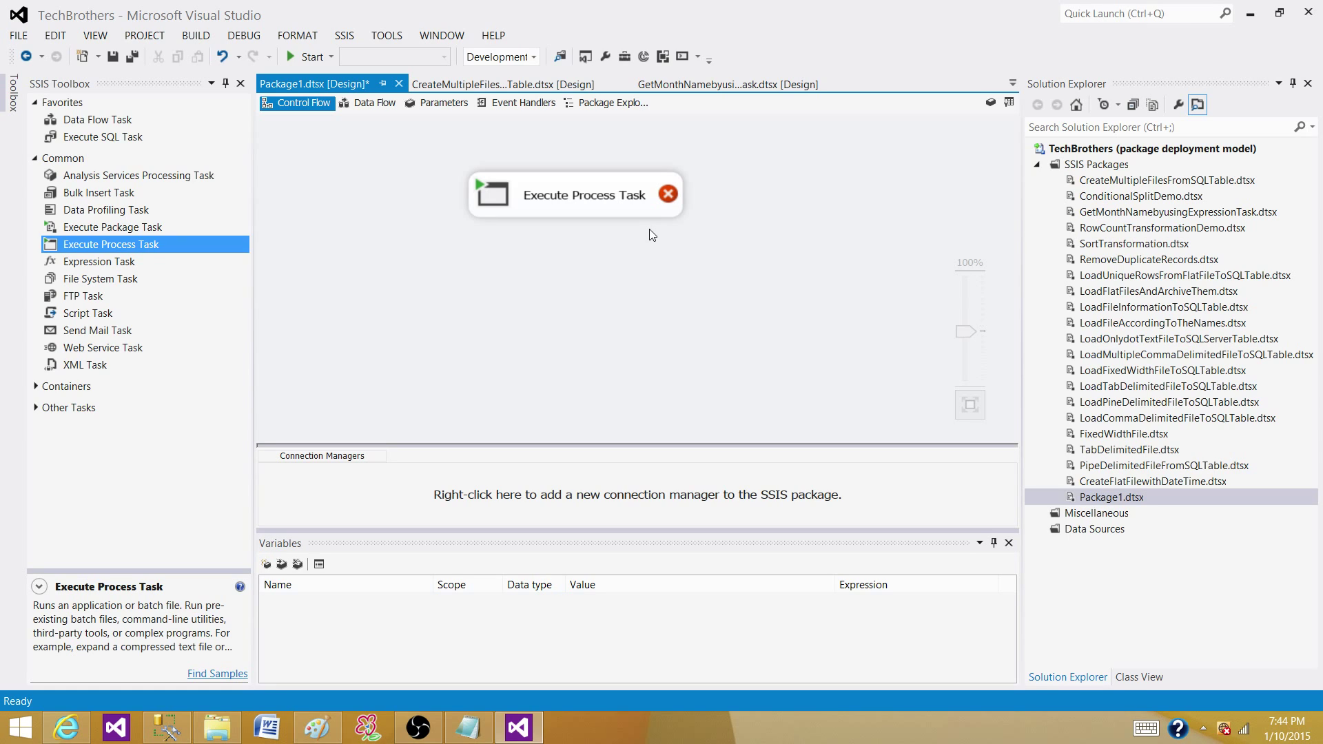
mouse_move(605, 195)
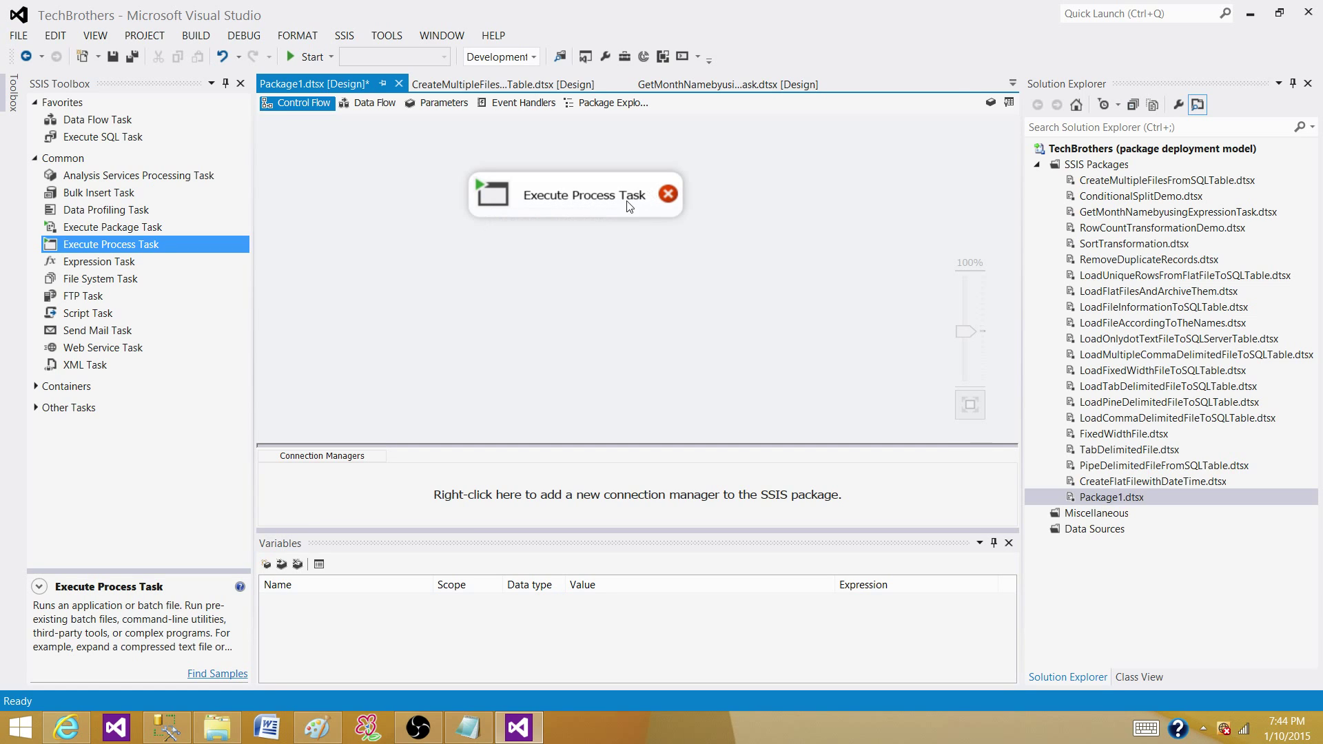
Open the Execute Process Task Editor's Process page and select the Executable property.
double_click(582, 195)
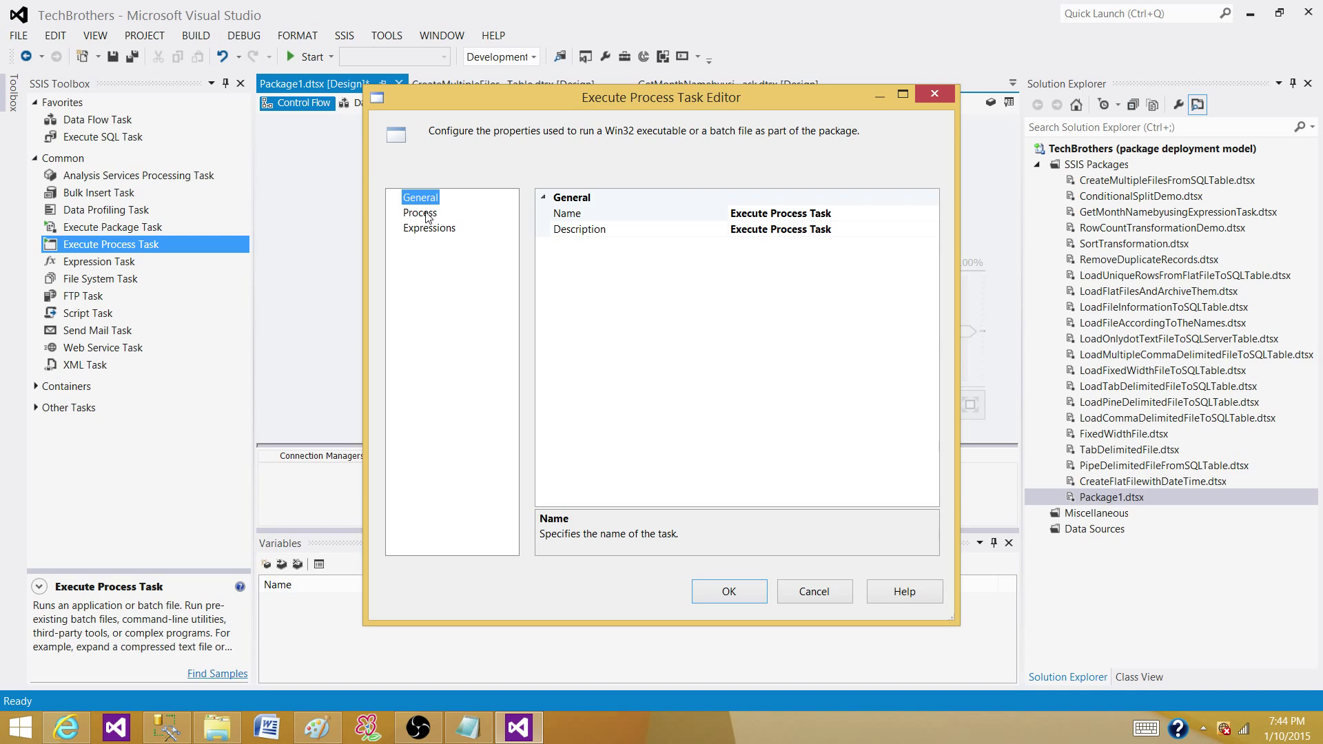
click(420, 213)
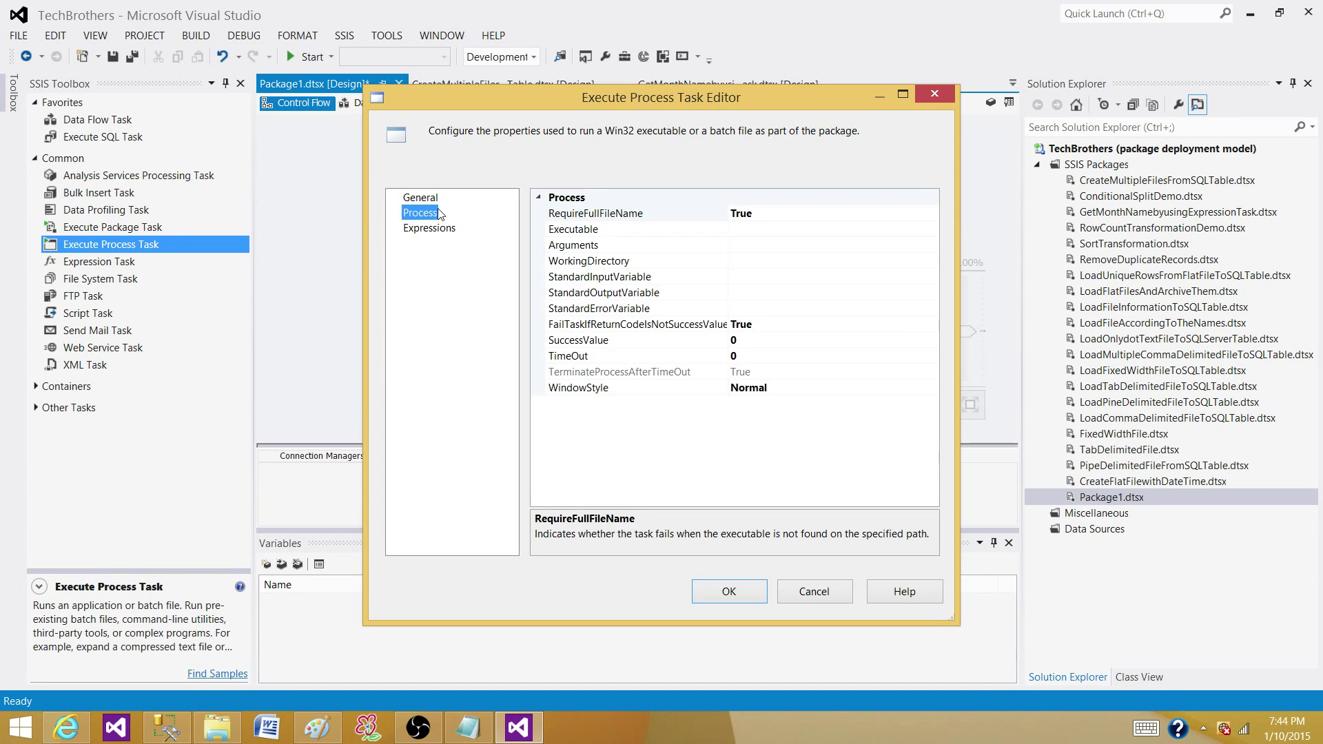
mouse_move(740, 230)
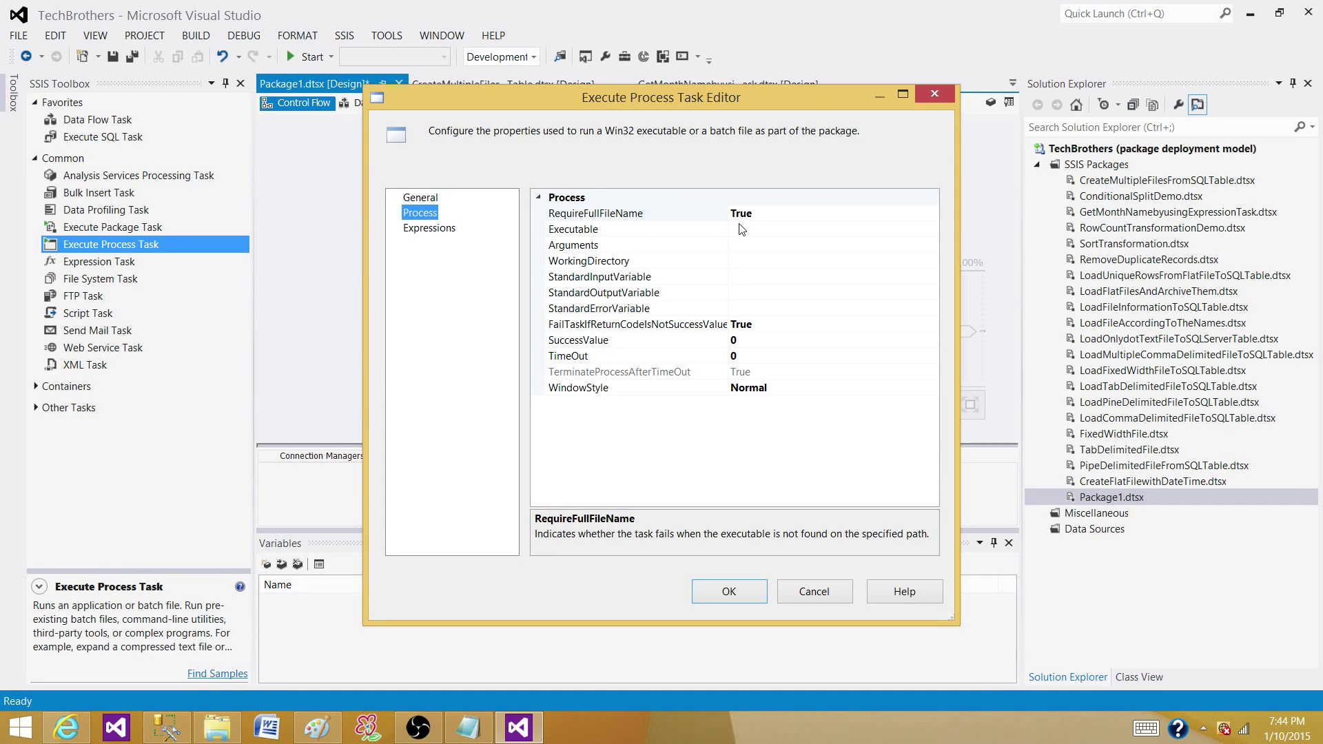
click(632, 228)
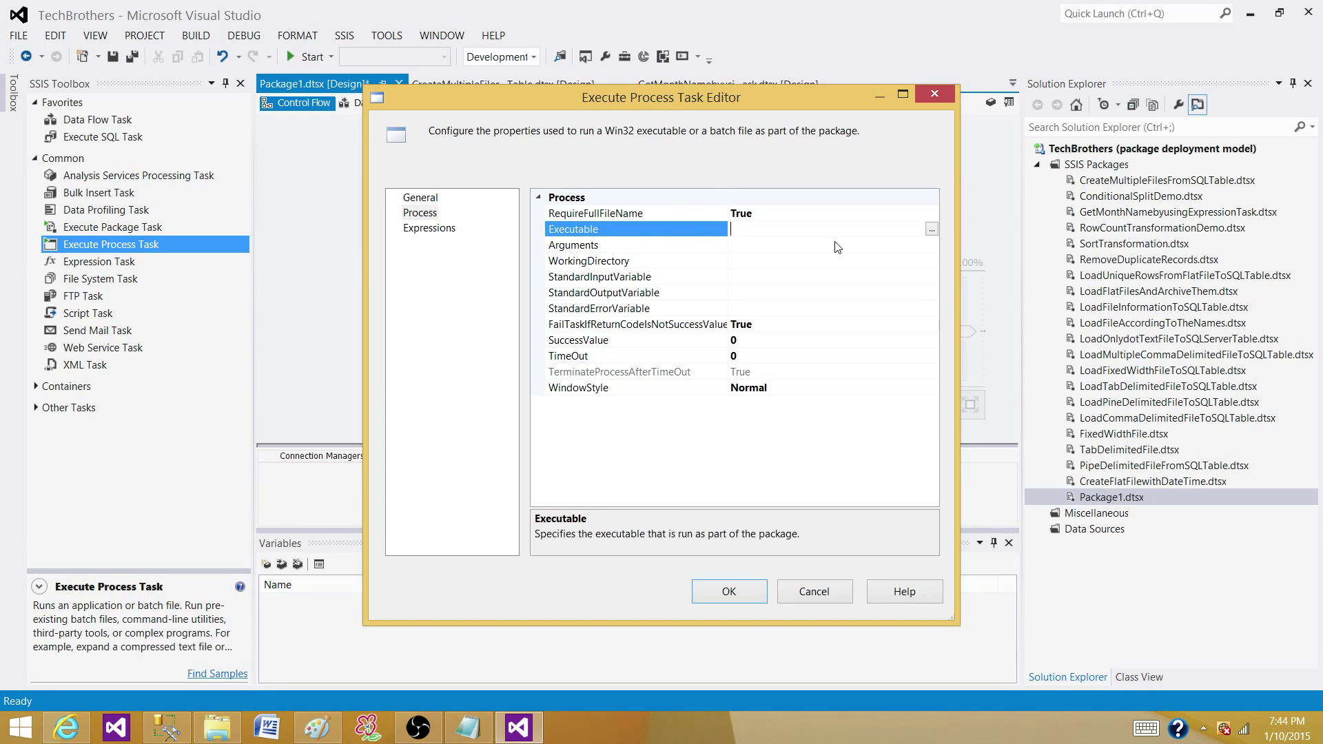
mouse_move(611, 236)
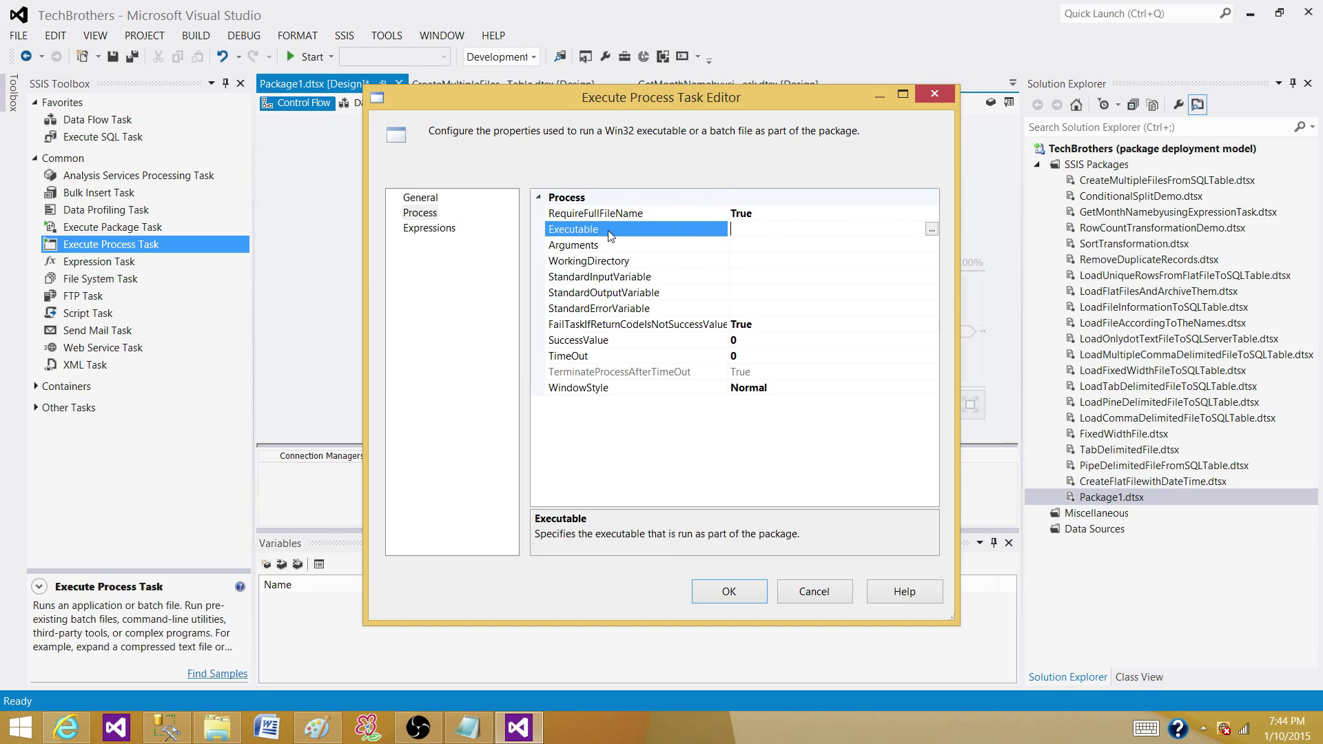
mouse_move(651, 237)
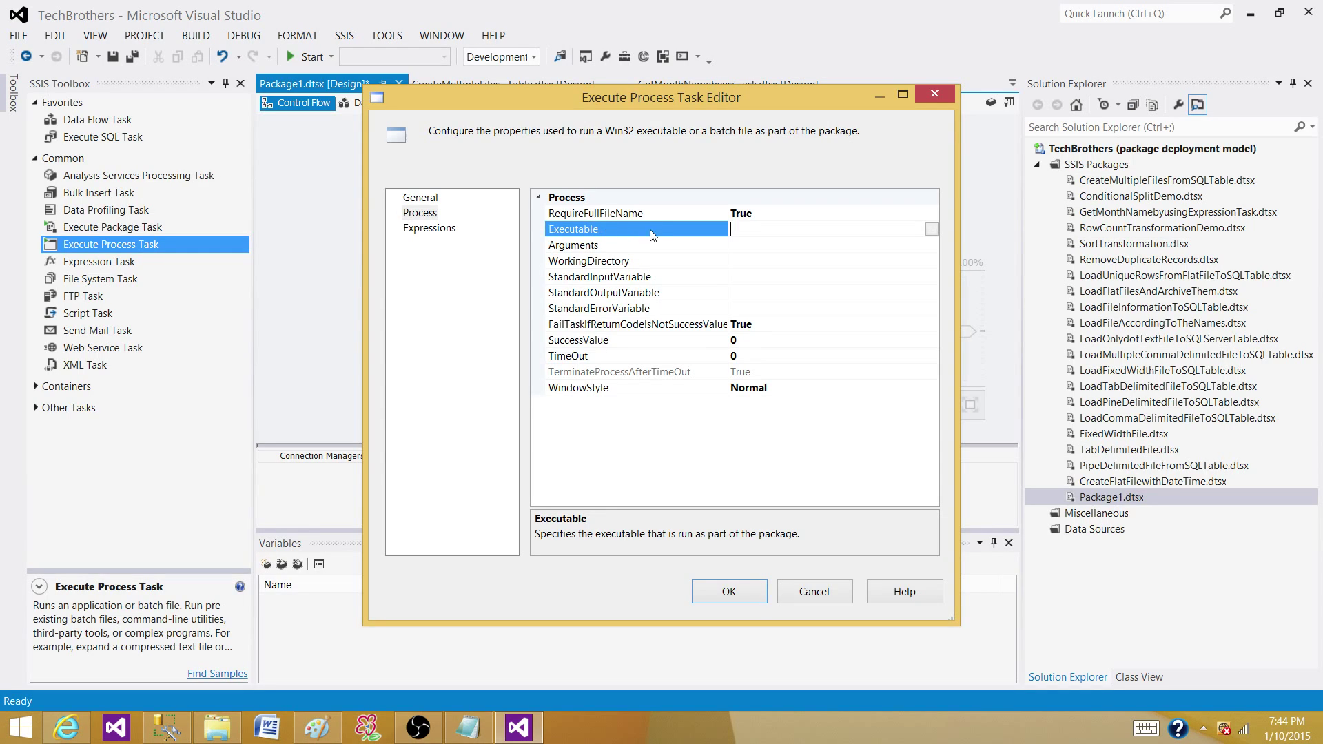
mouse_move(826, 225)
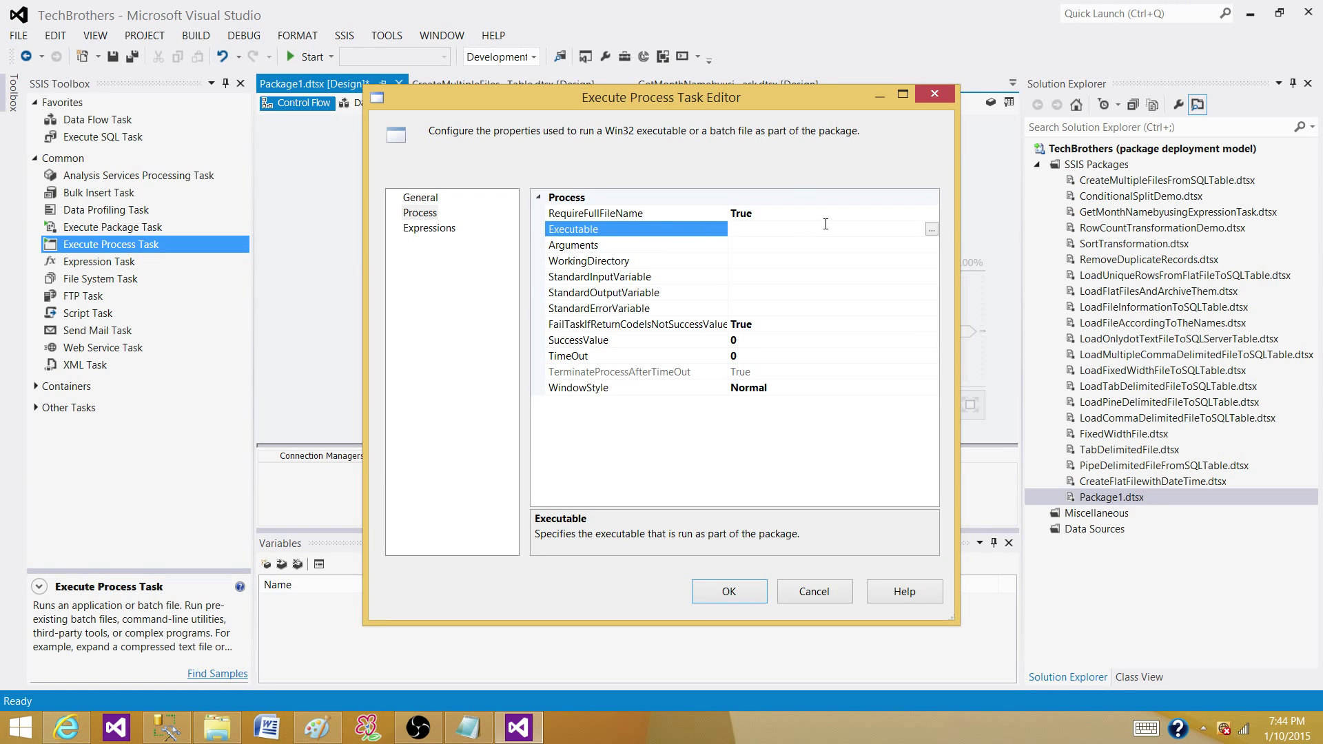
click(931, 229)
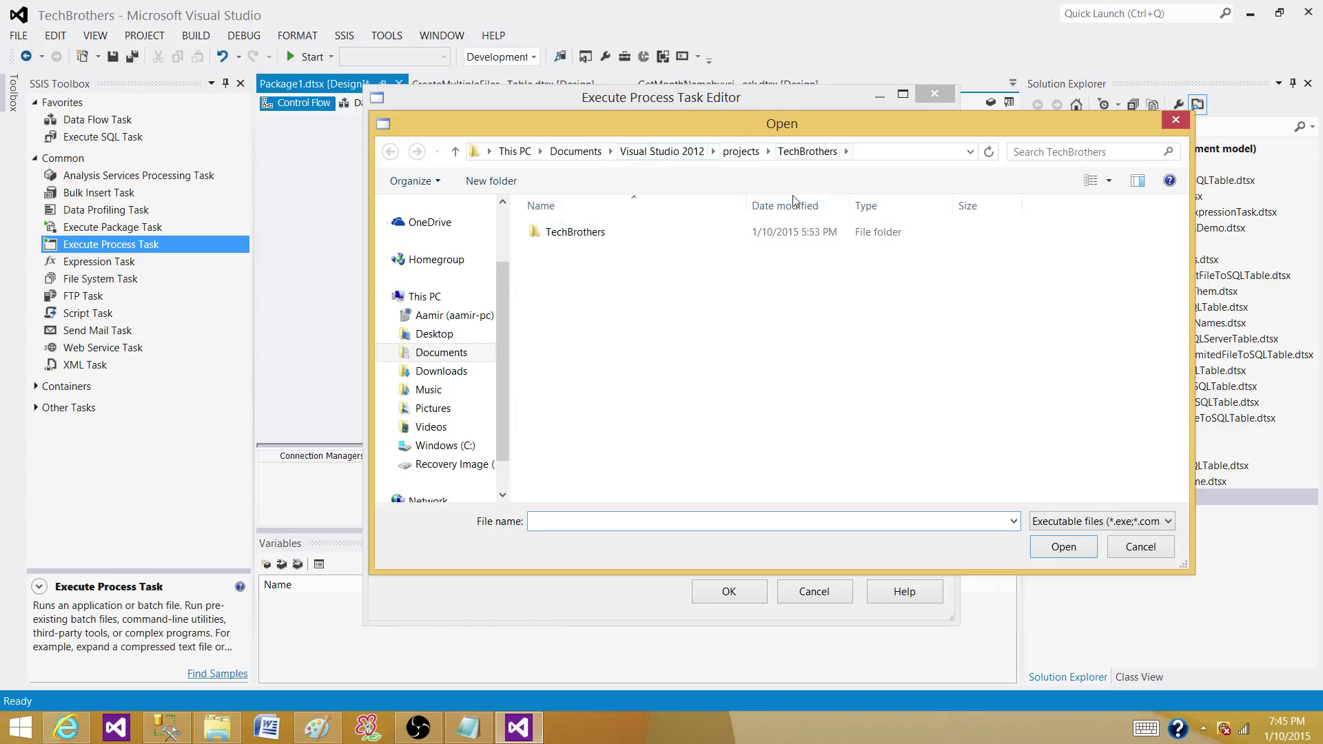
mouse_move(594, 288)
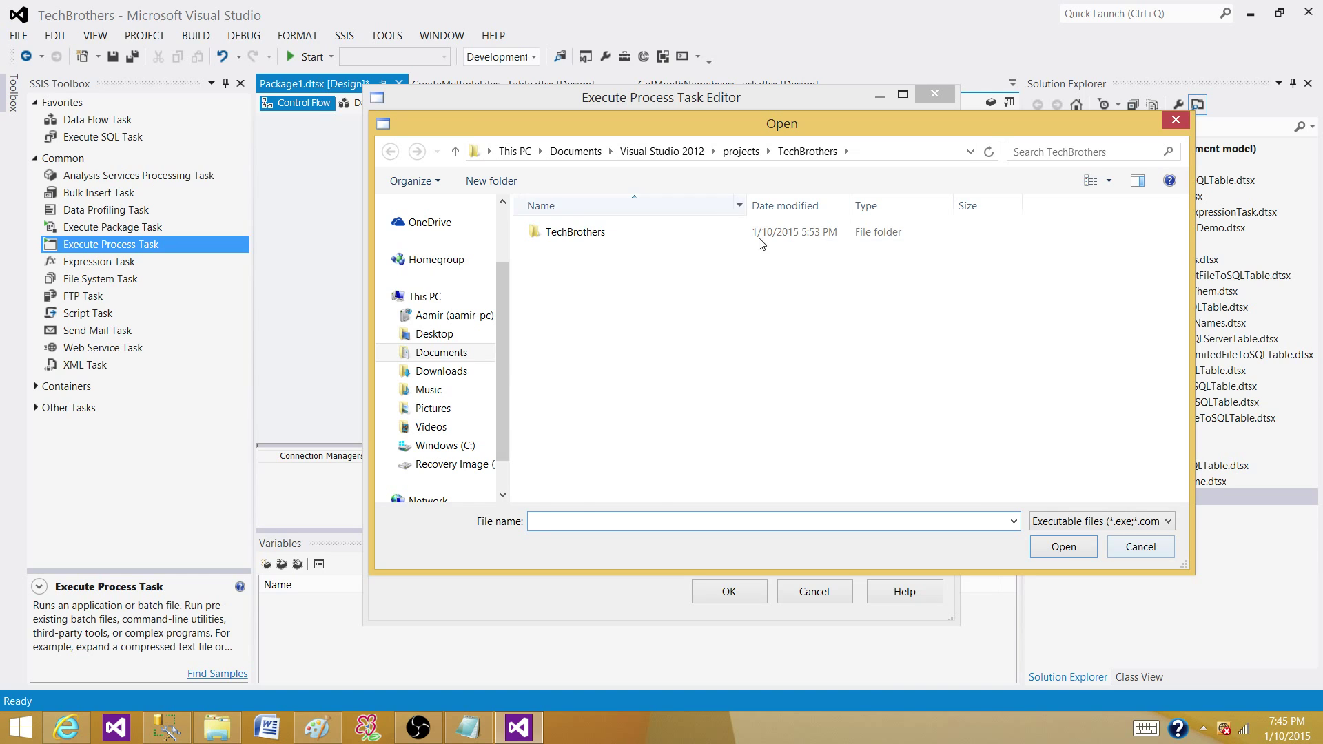
click(1138, 546)
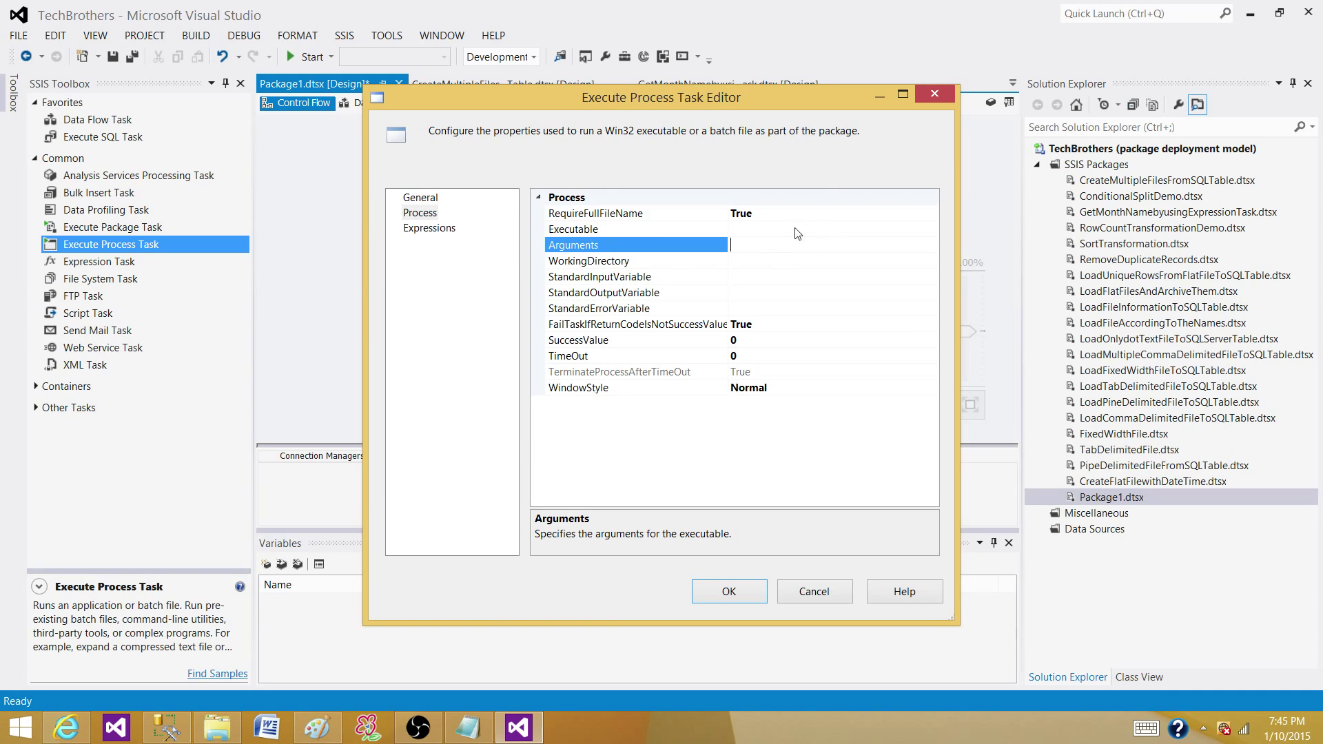
mouse_move(815, 236)
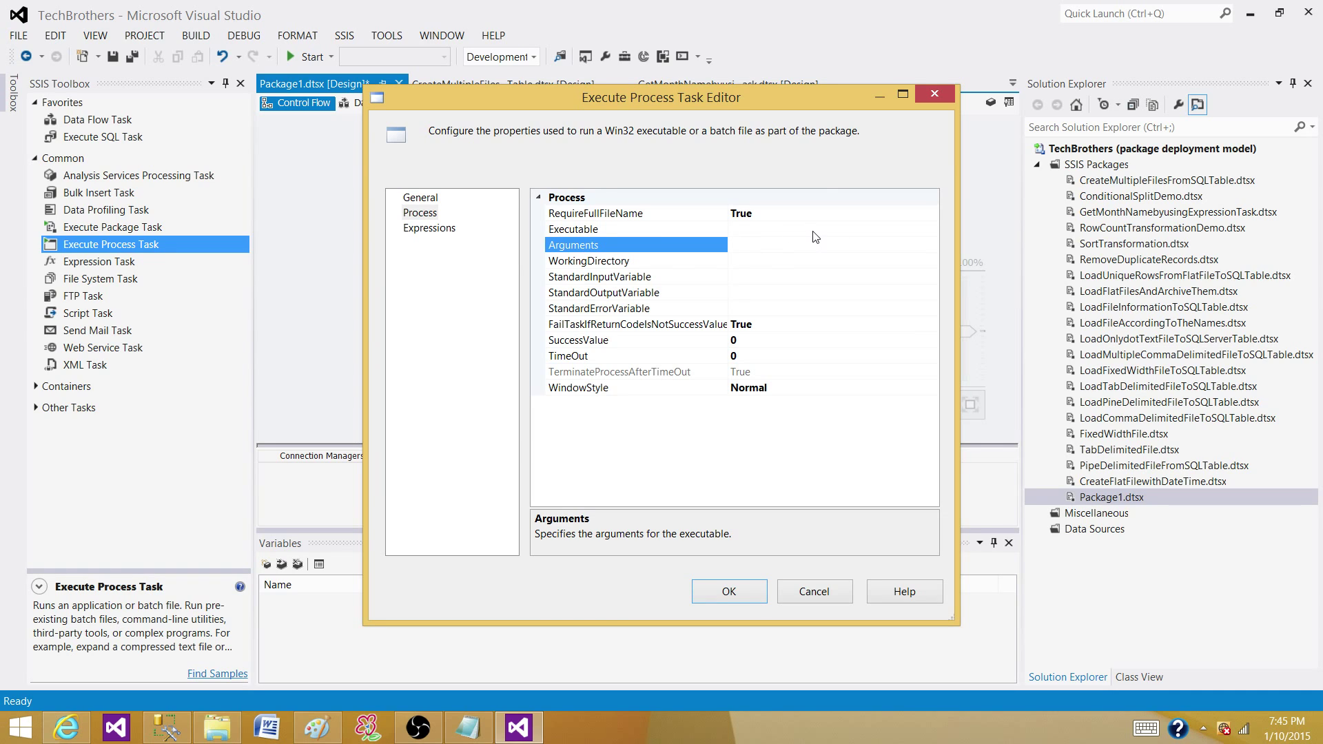
click(830, 245)
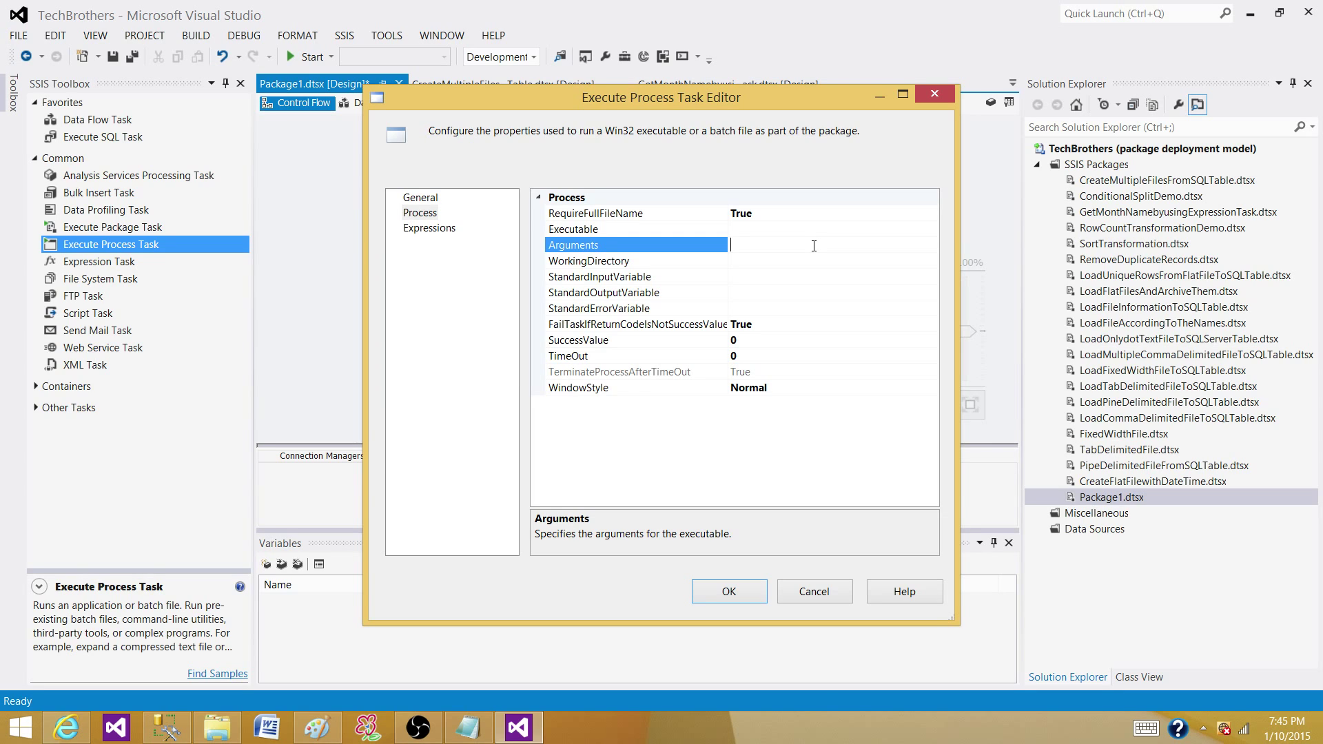
mouse_move(778, 211)
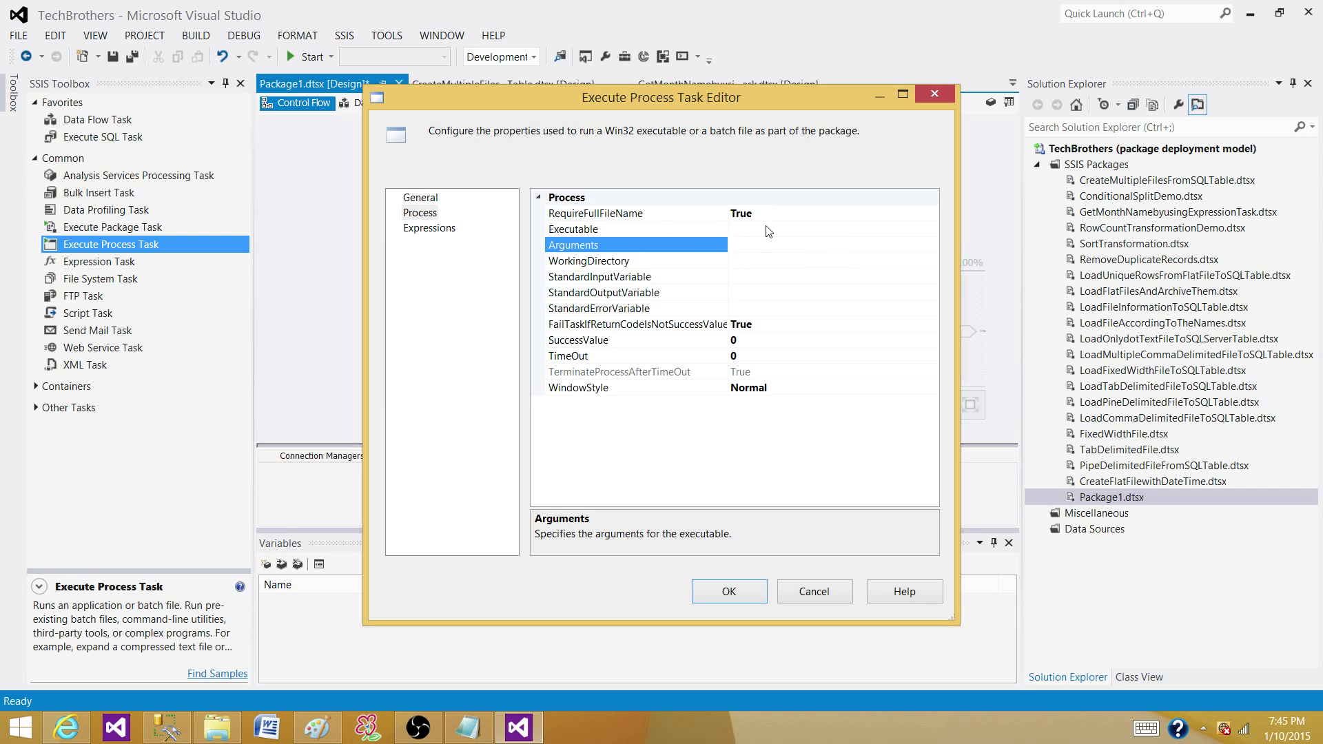
click(573, 228)
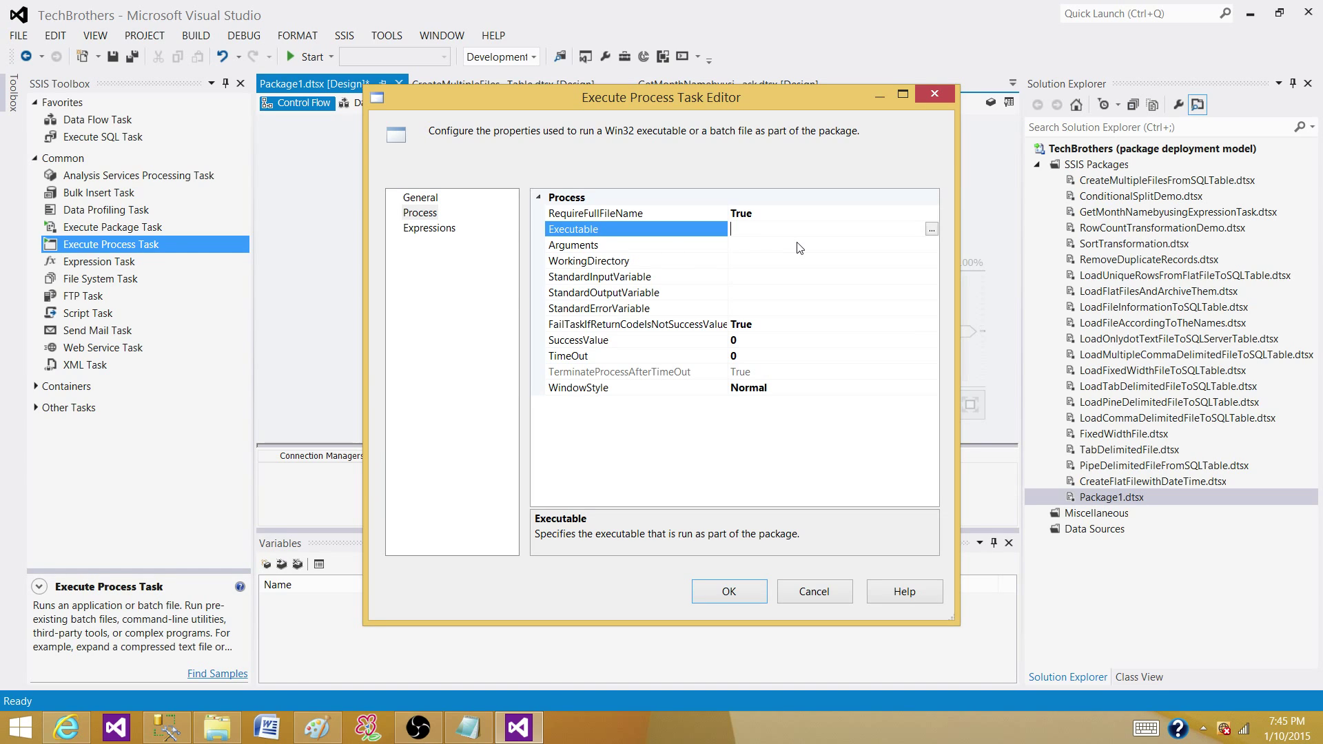
mouse_move(466, 235)
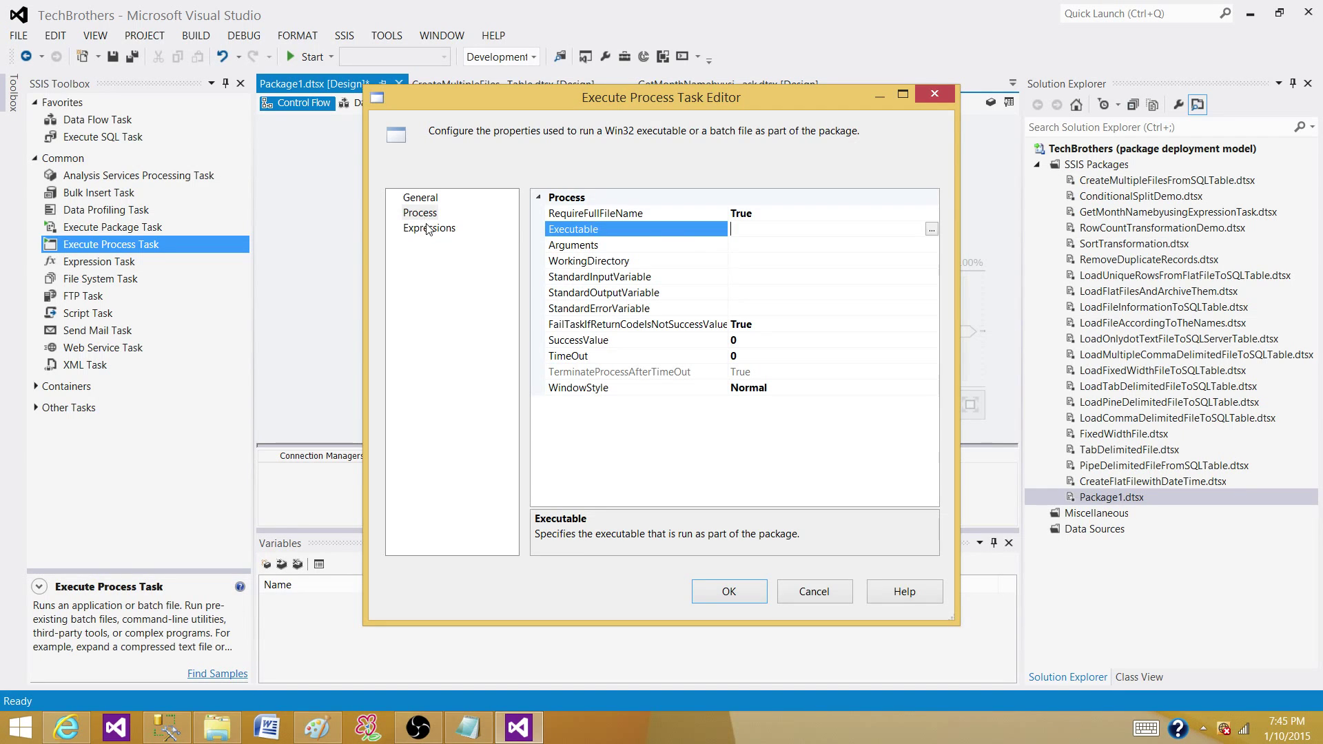
Add an Executable property expression, browse Variables and Parameters in Expression Builder, then cancel.
click(430, 228)
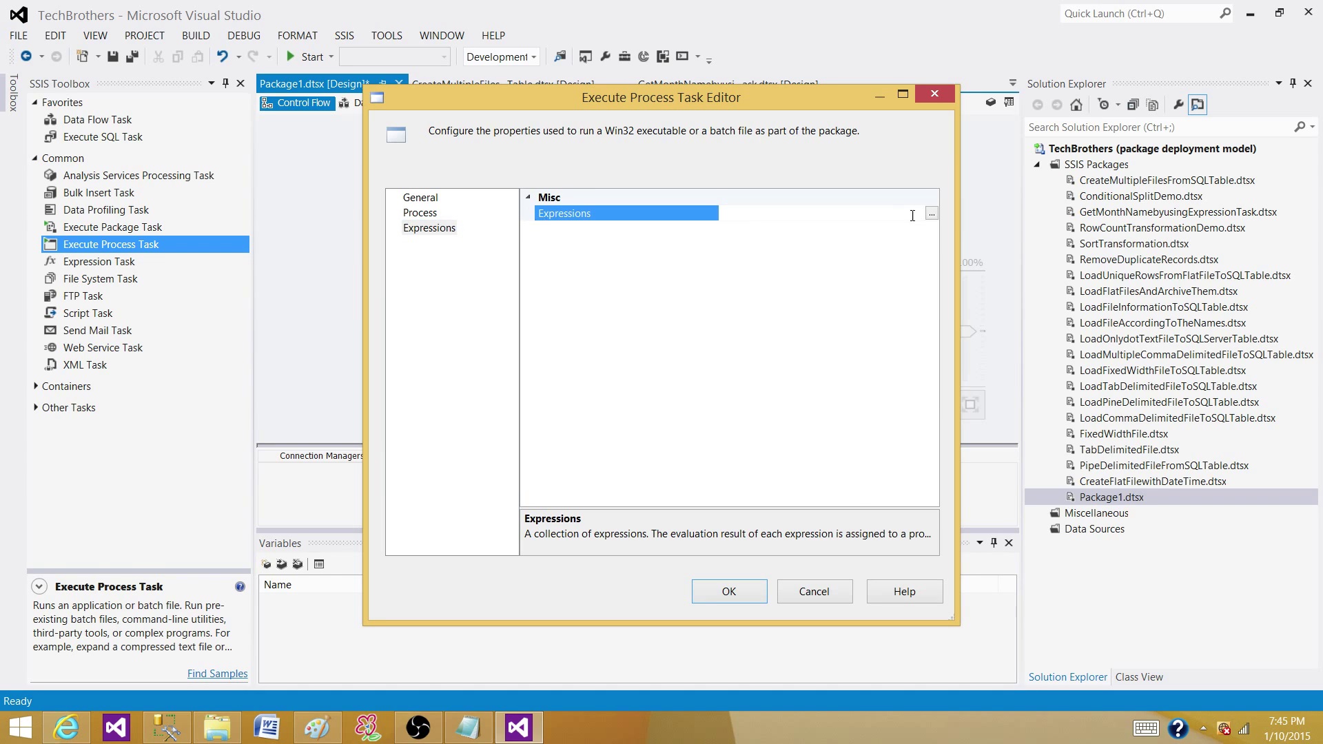
click(931, 213)
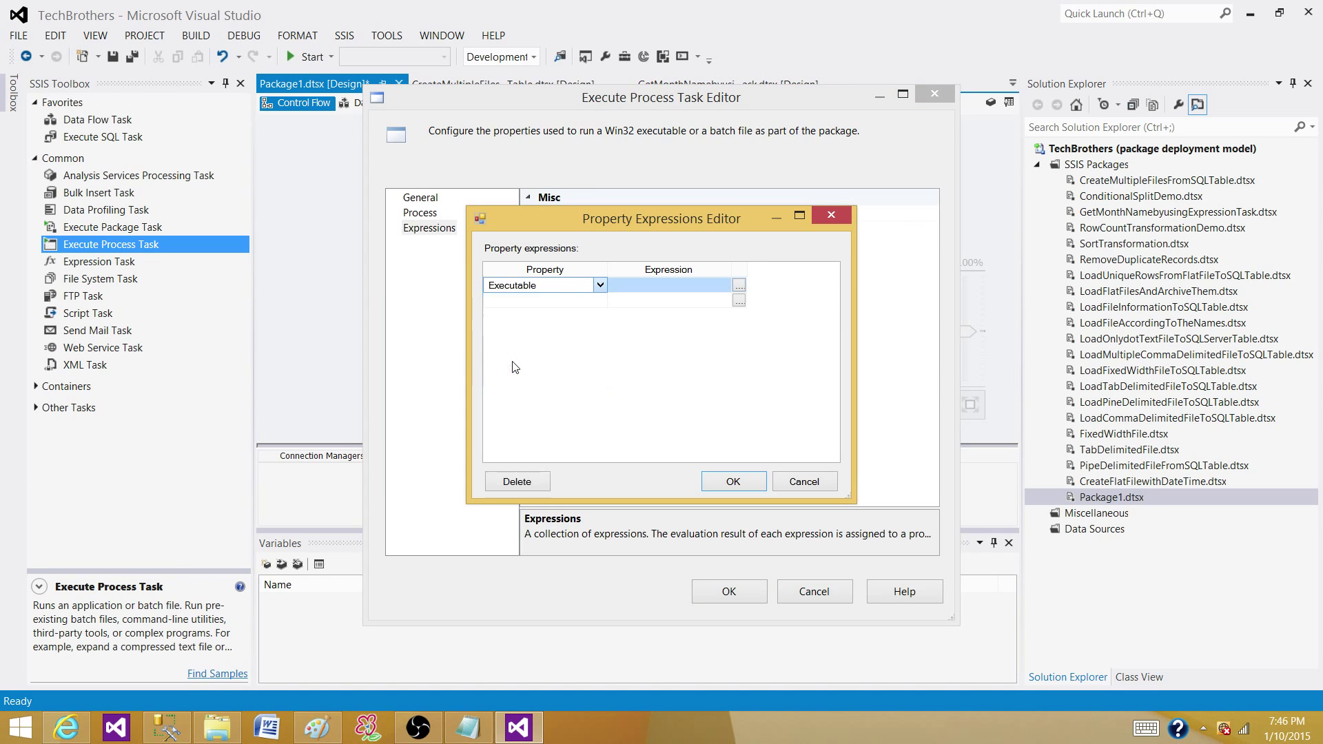
click(737, 280)
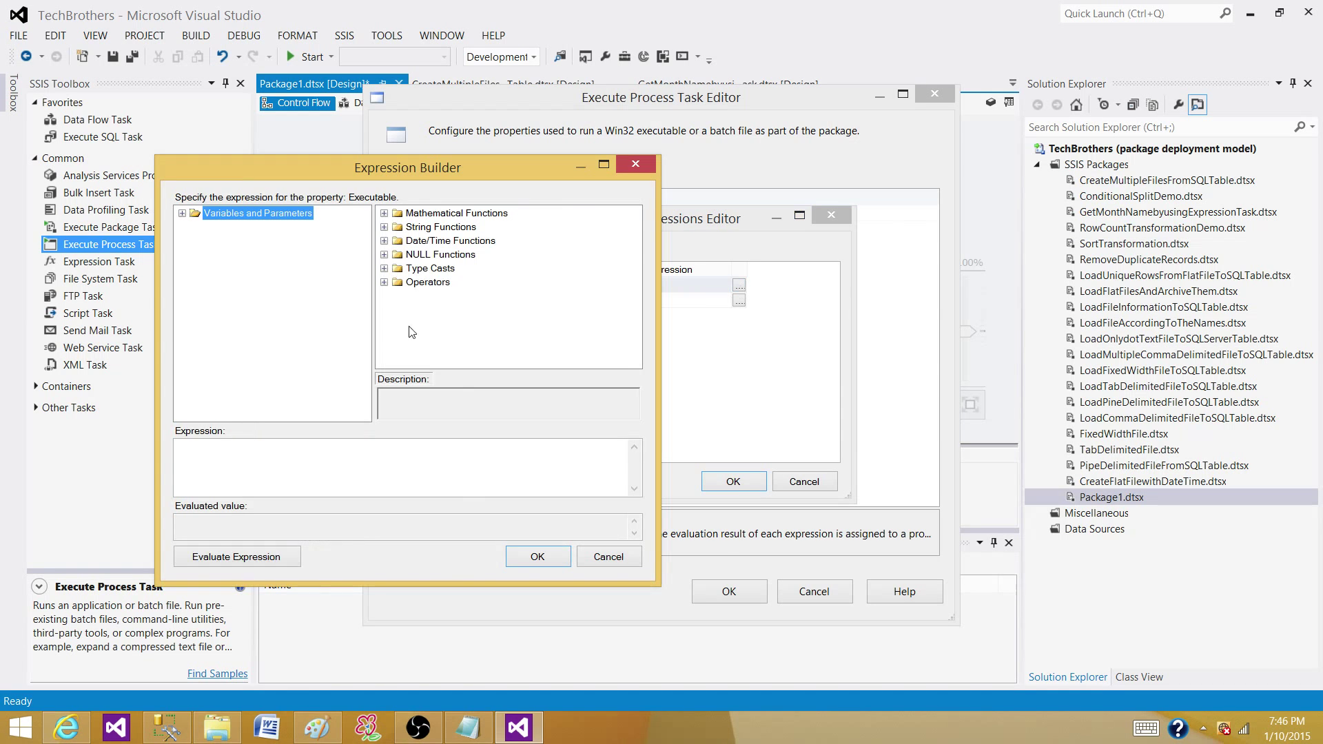
click(182, 213)
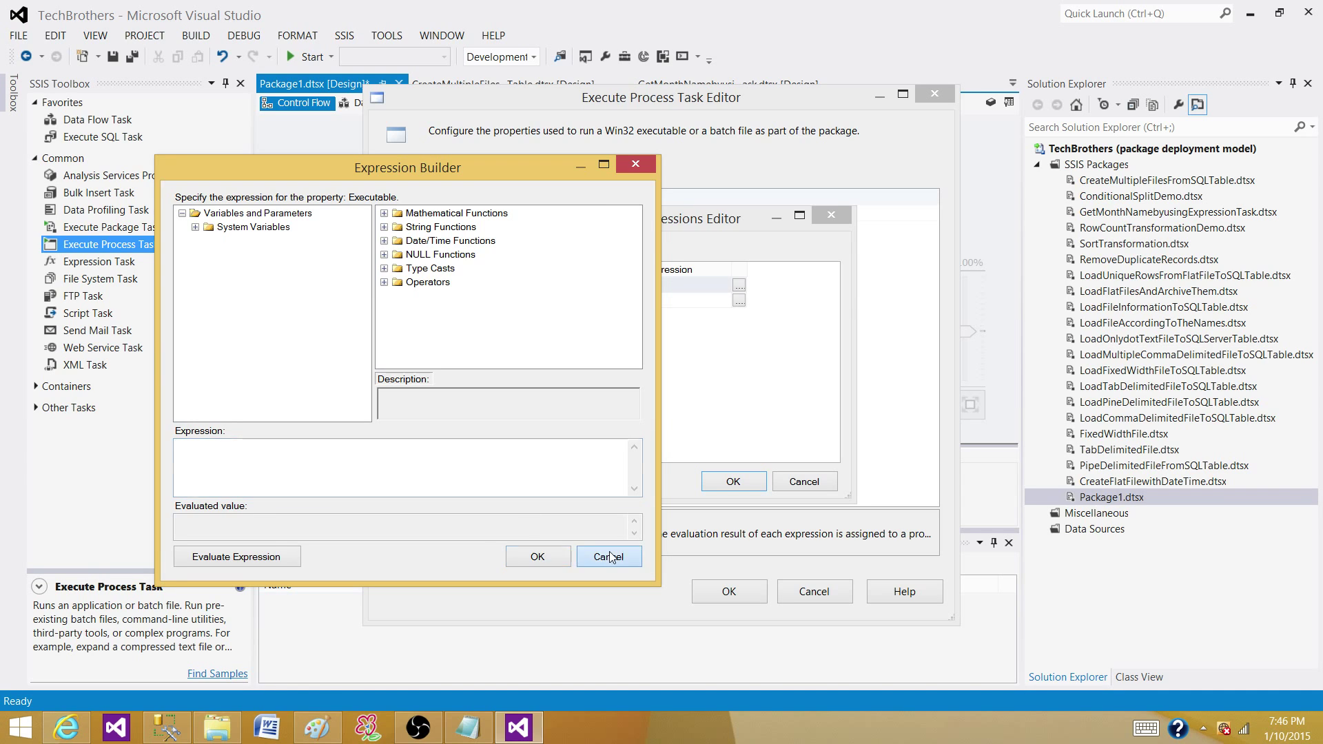
click(608, 556)
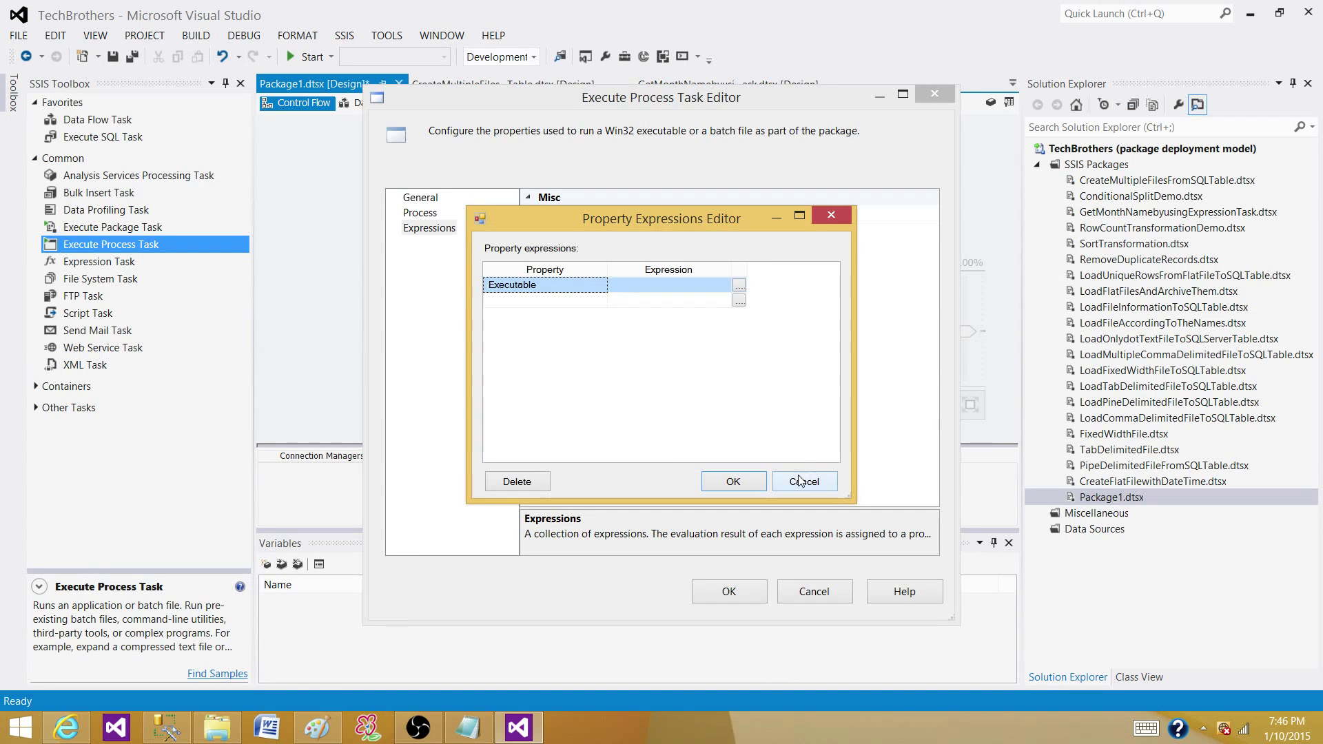
Retarget the property expression to Arguments and cancel the Expression Builder without an expression.
click(802, 481)
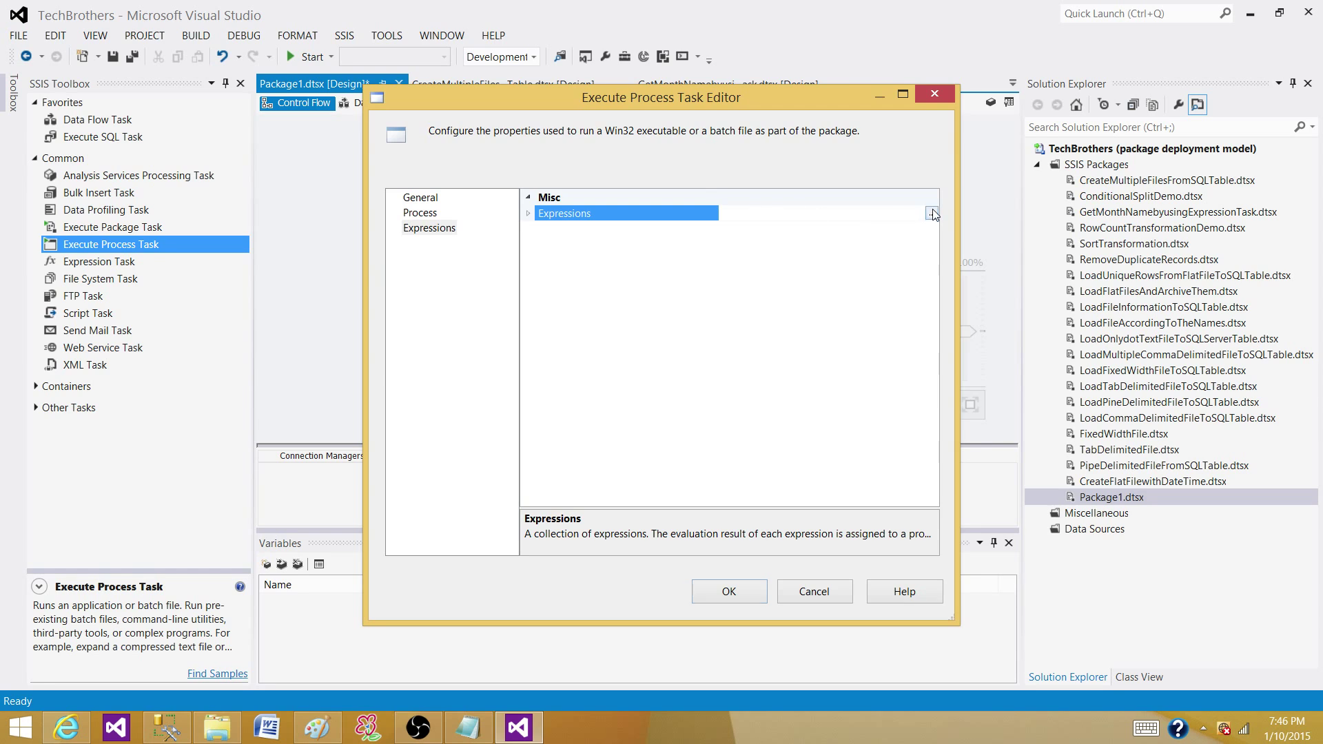
click(932, 213)
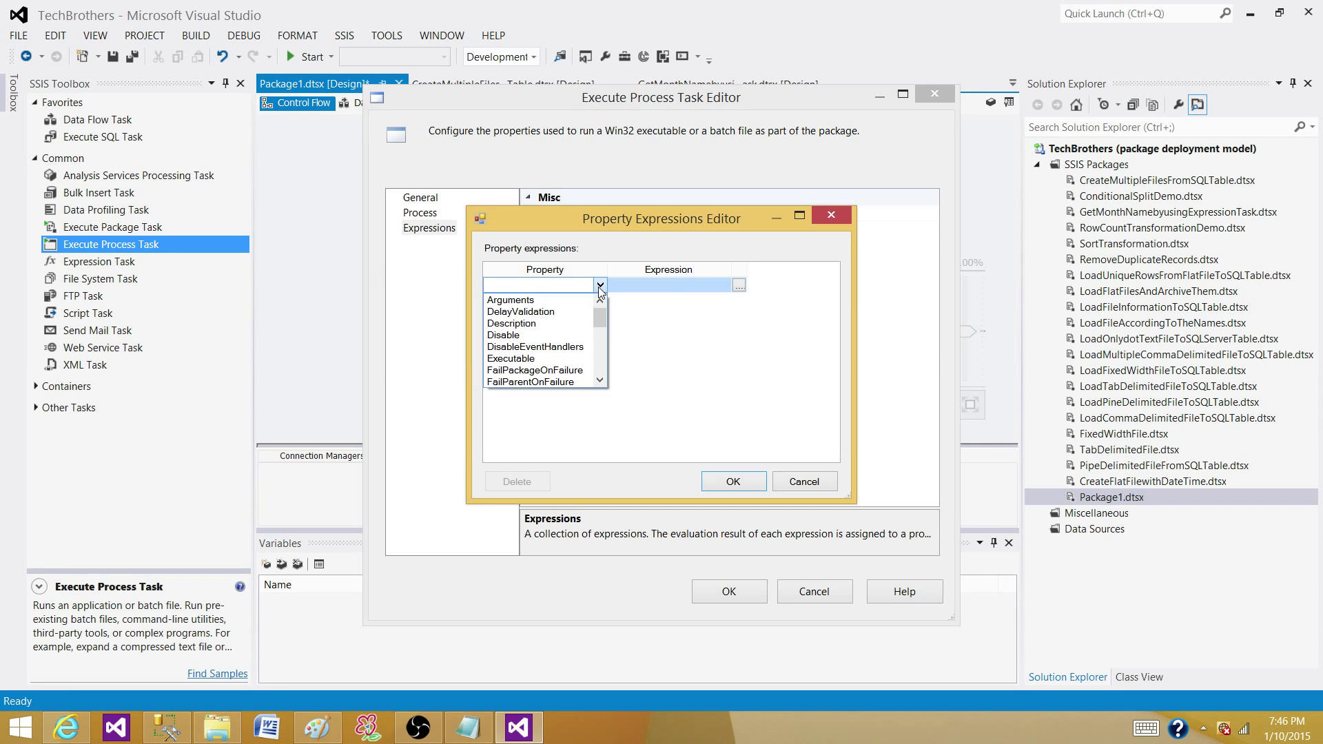
click(510, 300)
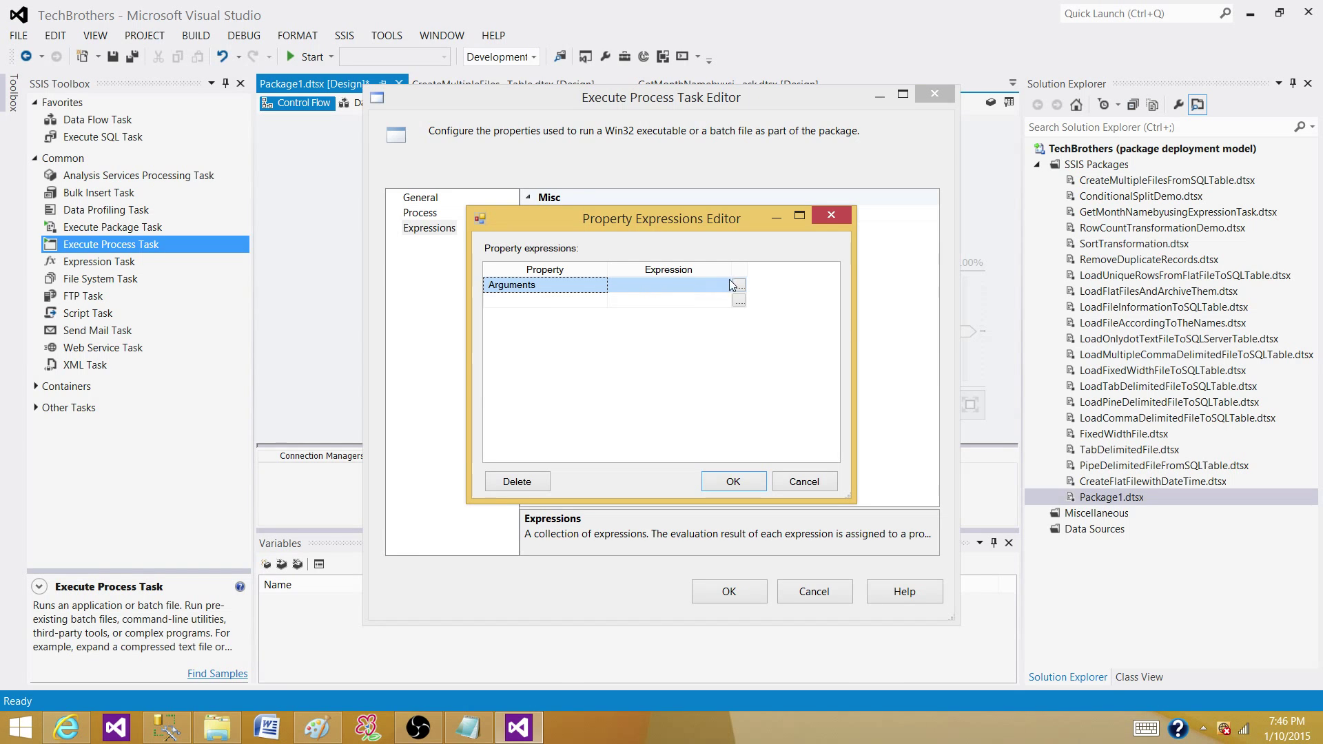
click(736, 284)
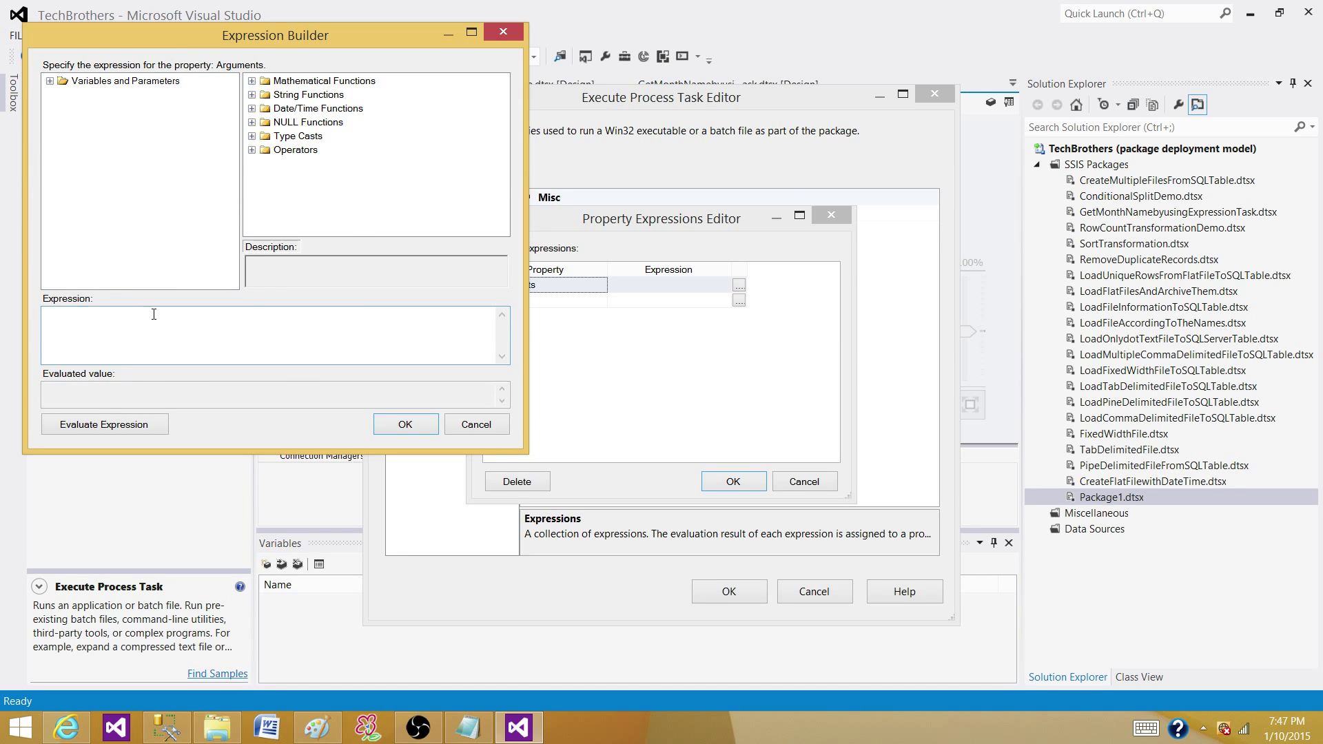
mouse_move(123, 316)
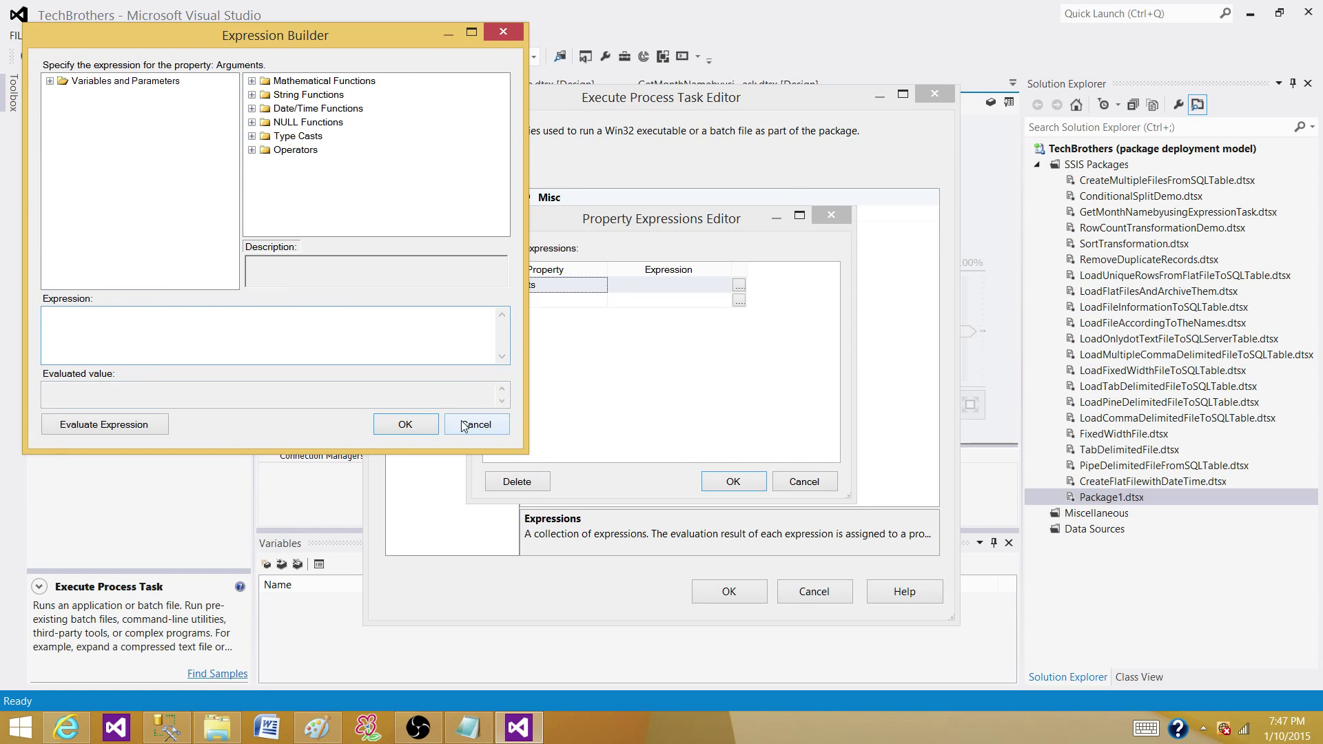
click(476, 424)
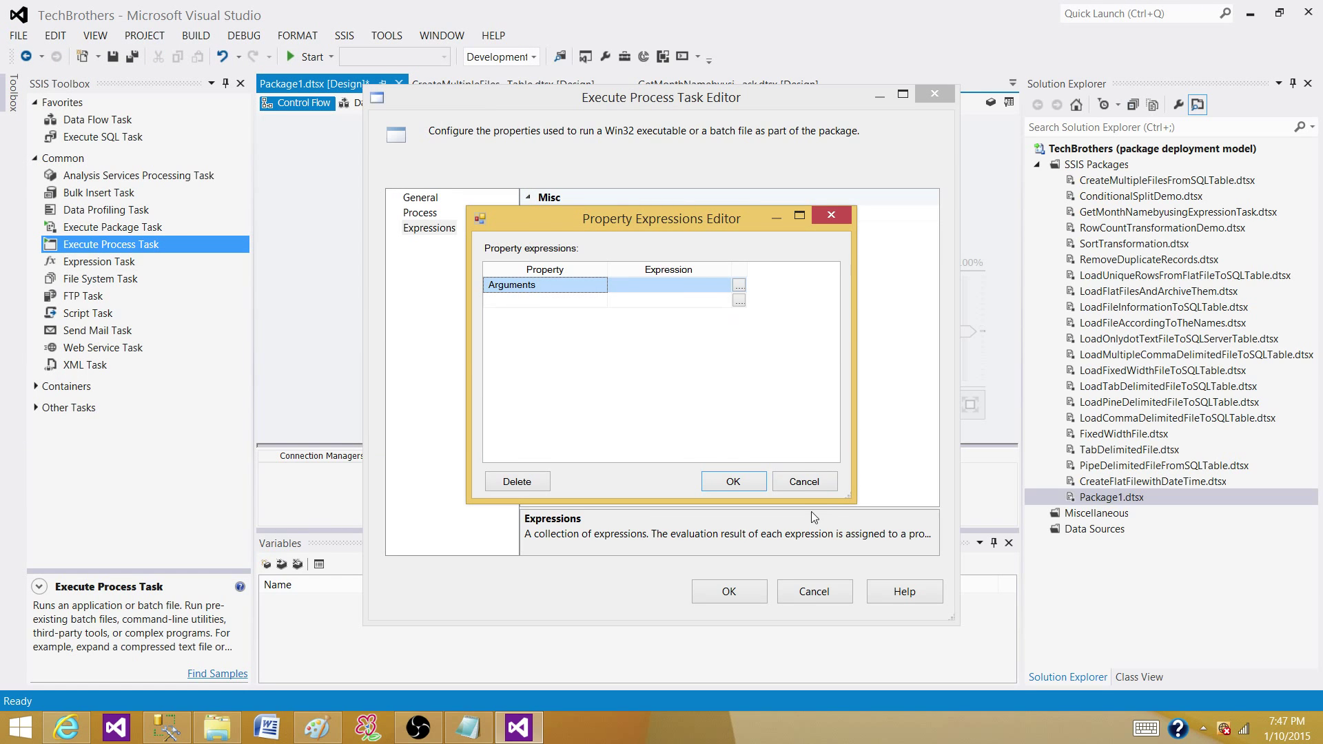